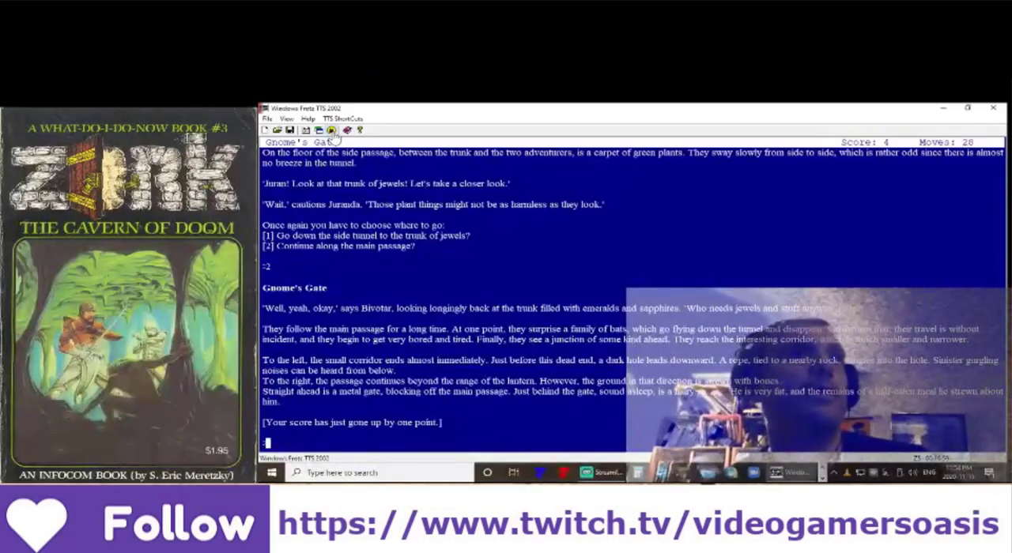
mouse_move(344, 253)
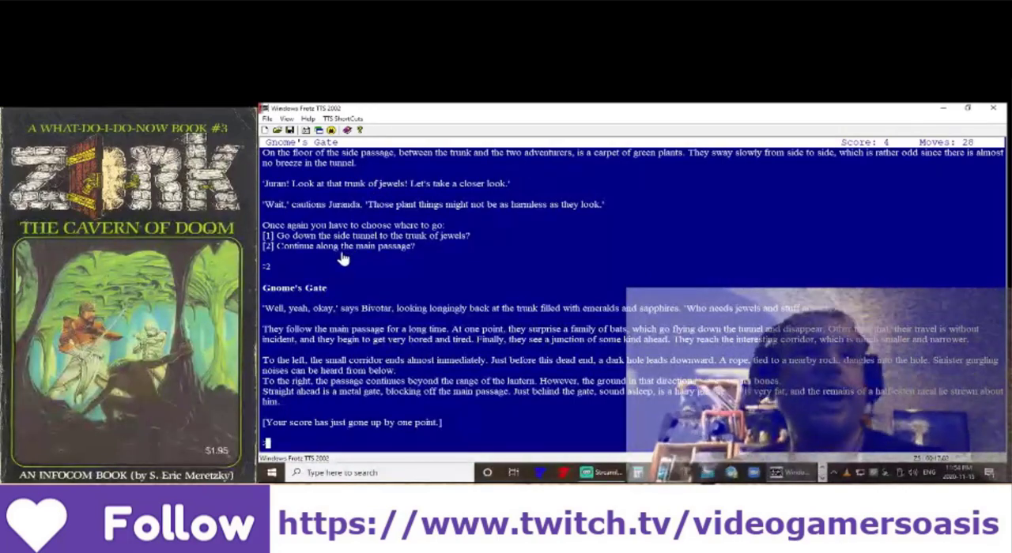
mouse_move(378, 278)
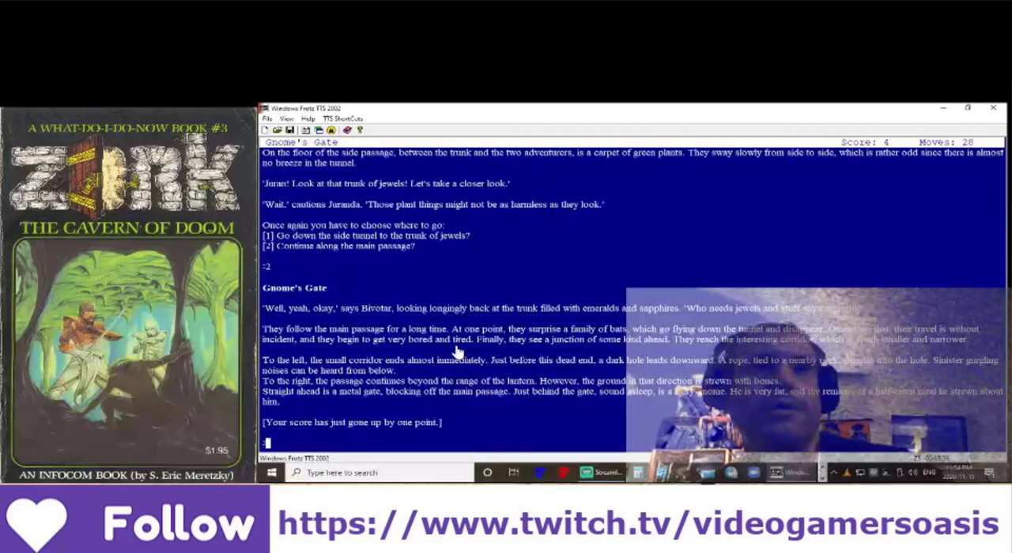
mouse_move(534, 363)
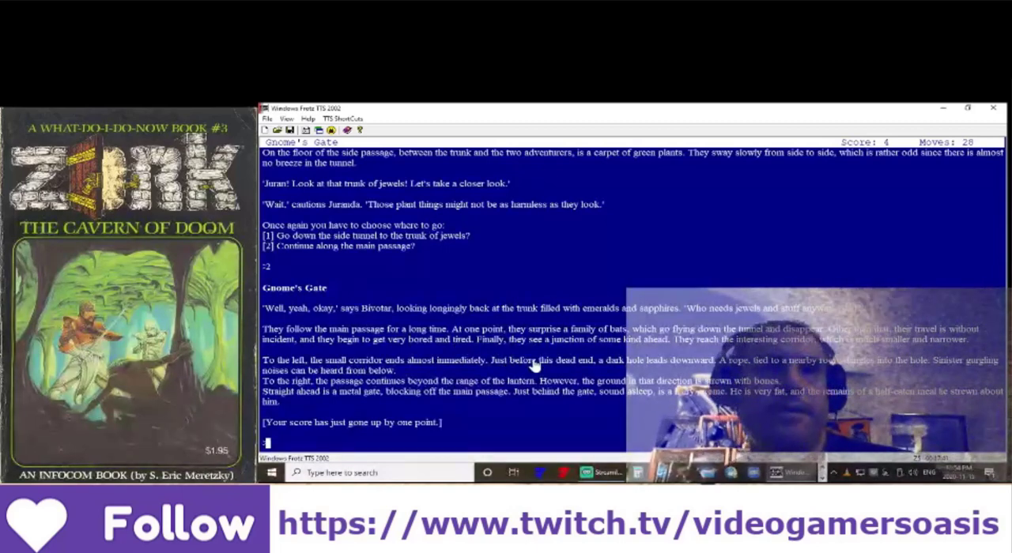
mouse_move(779, 356)
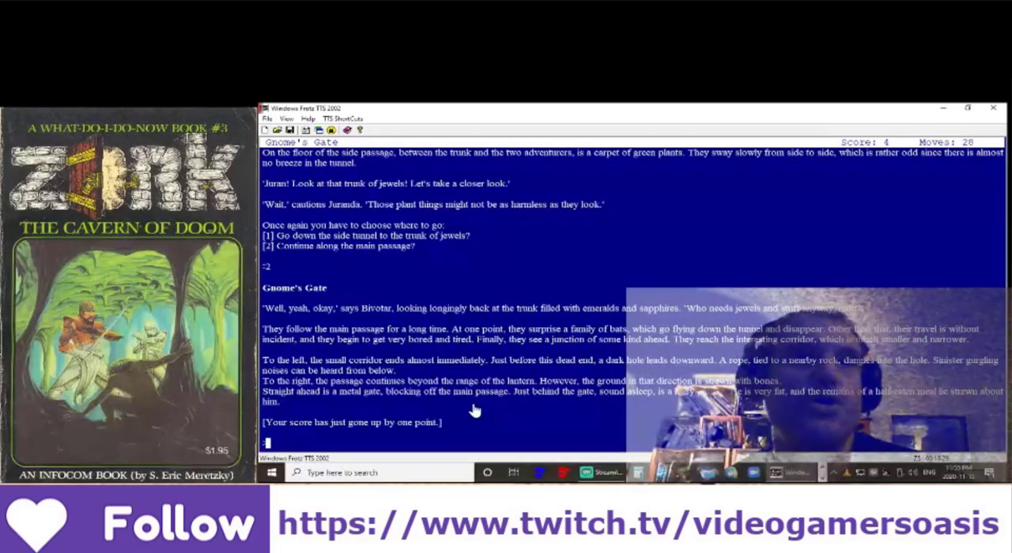
mouse_move(459, 415)
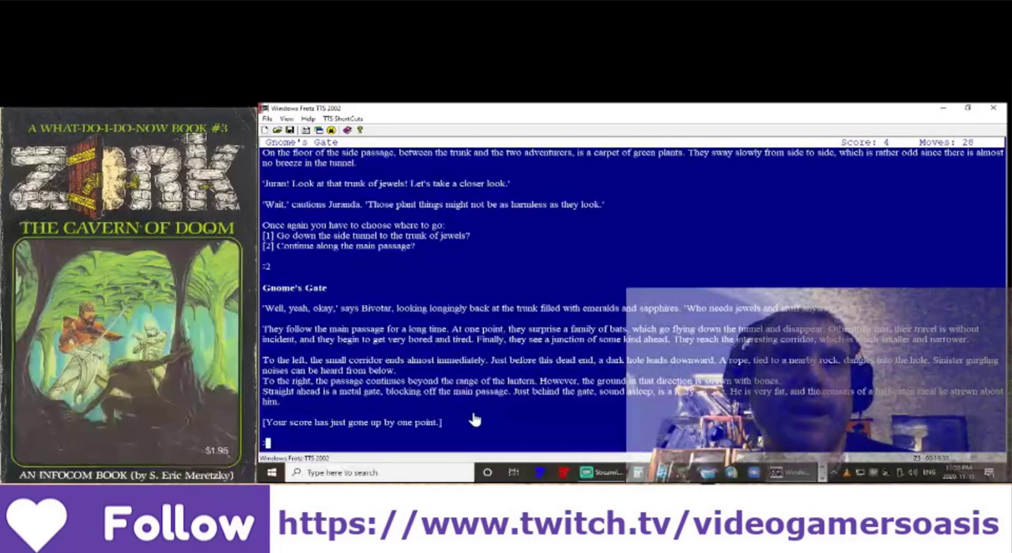
mouse_move(580, 419)
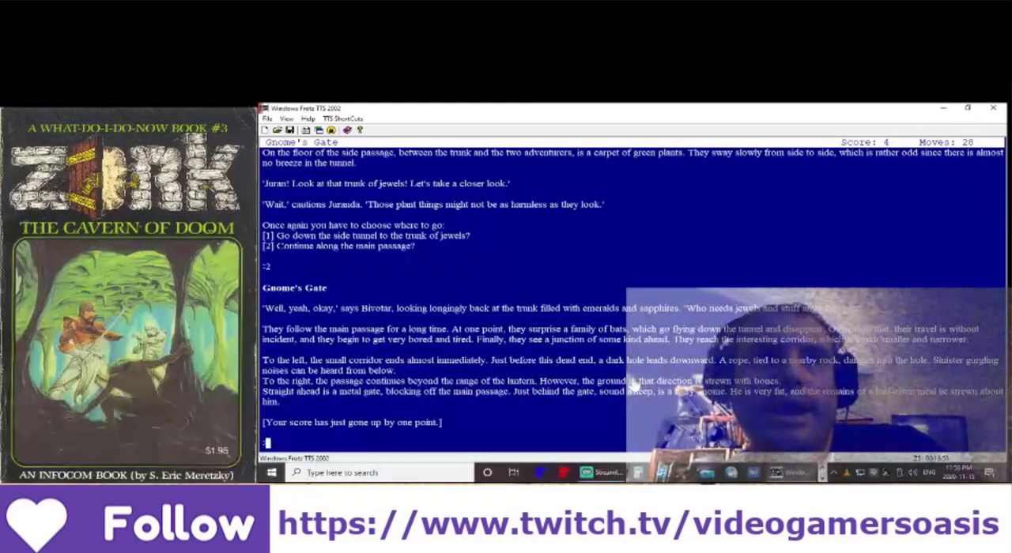
mouse_move(543, 441)
type("n")
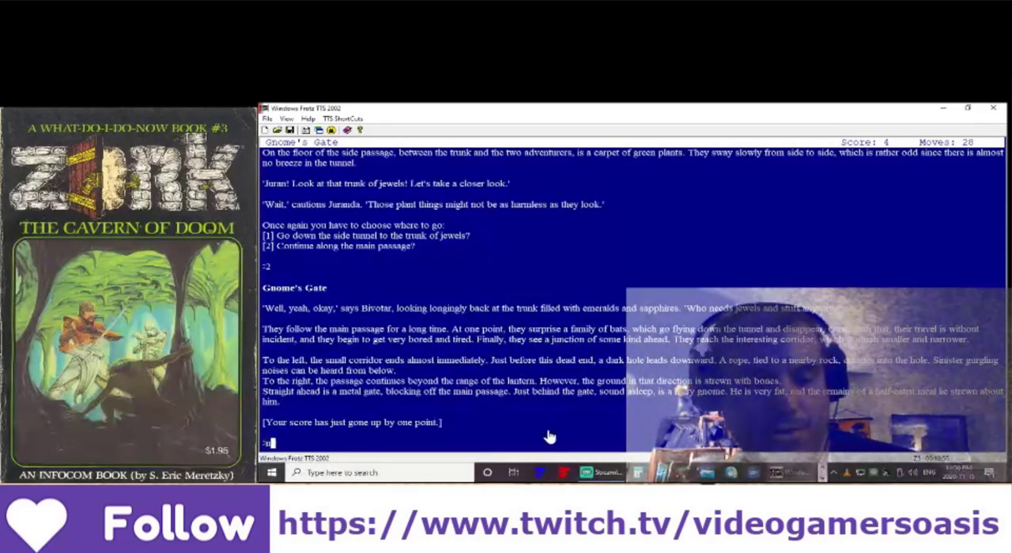
- Reach the gate, hear the gnome's ruby toll demand, and choose option 1 to offer the ruby
key("Return")
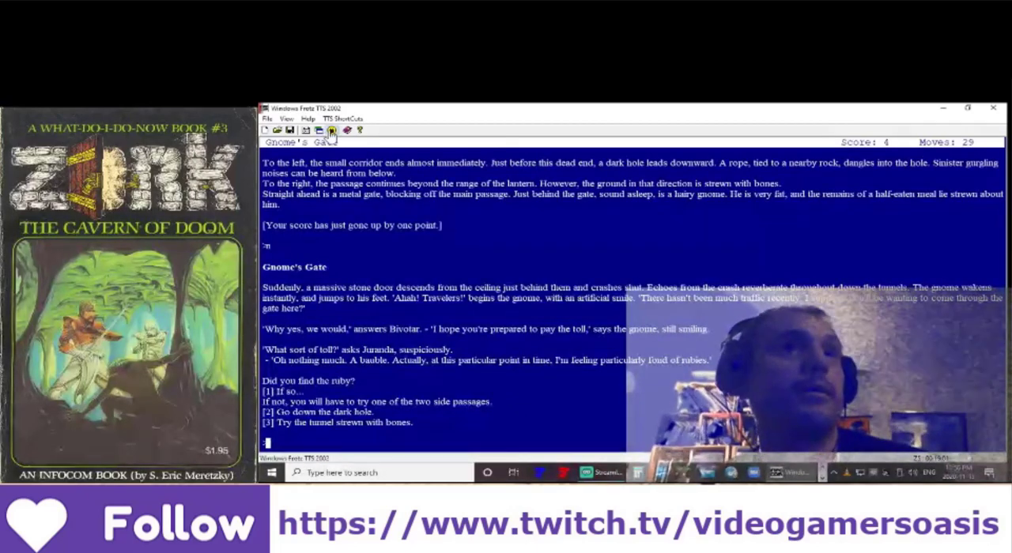
mouse_move(379, 251)
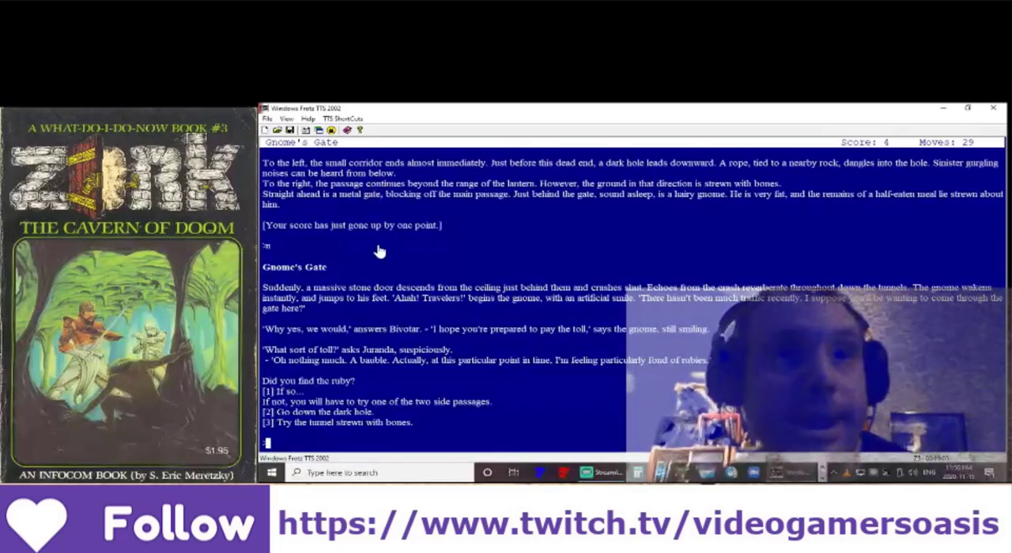
mouse_move(376, 267)
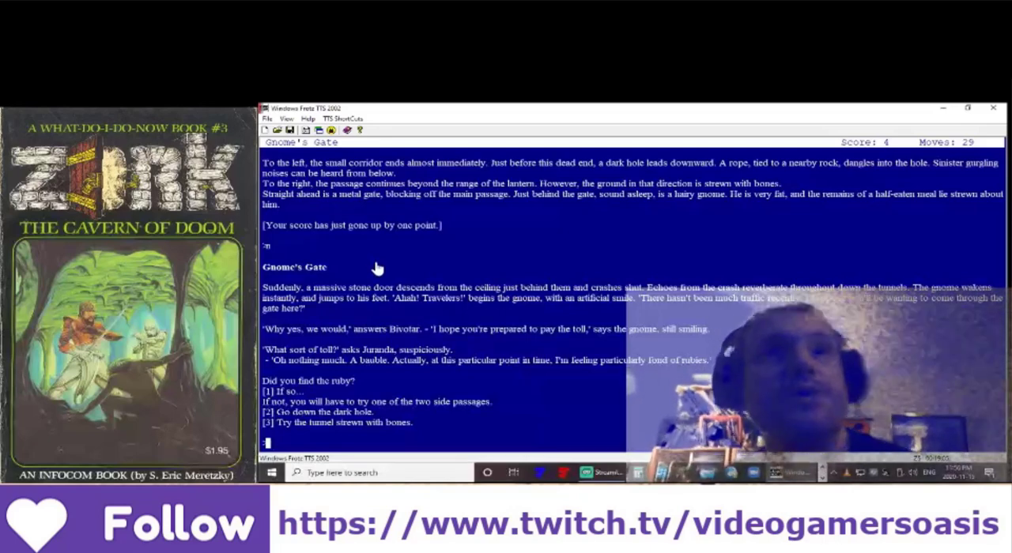
mouse_move(578, 374)
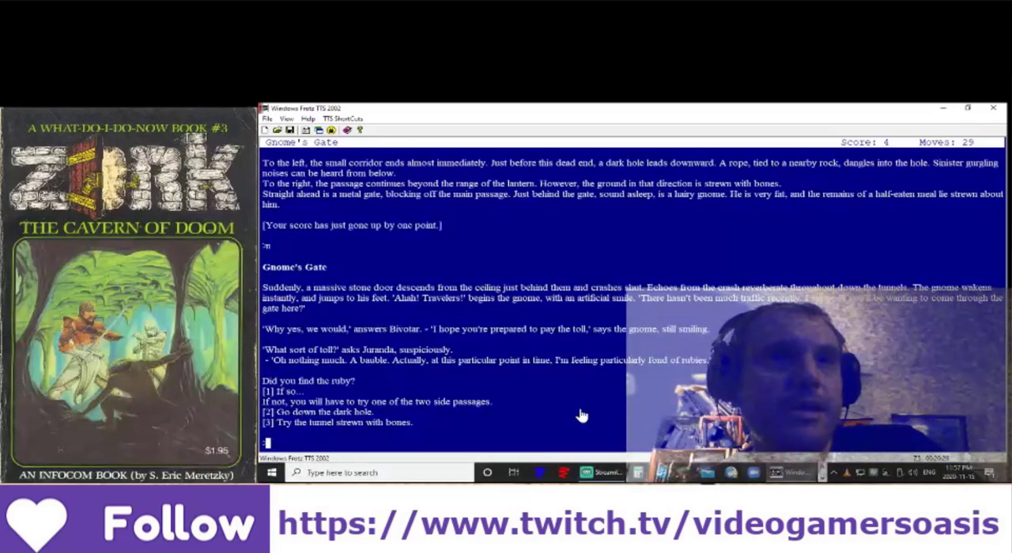
type("1")
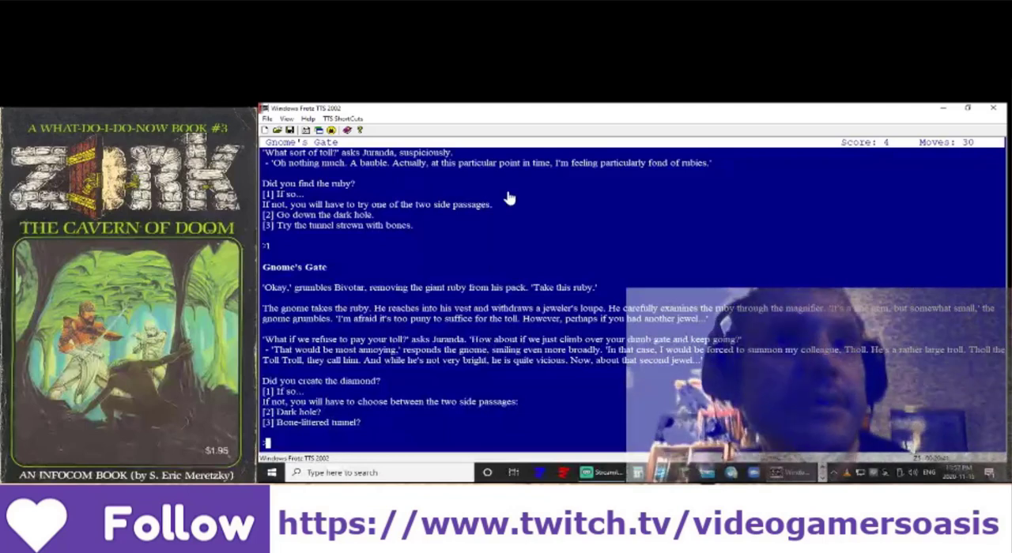
mouse_move(601, 212)
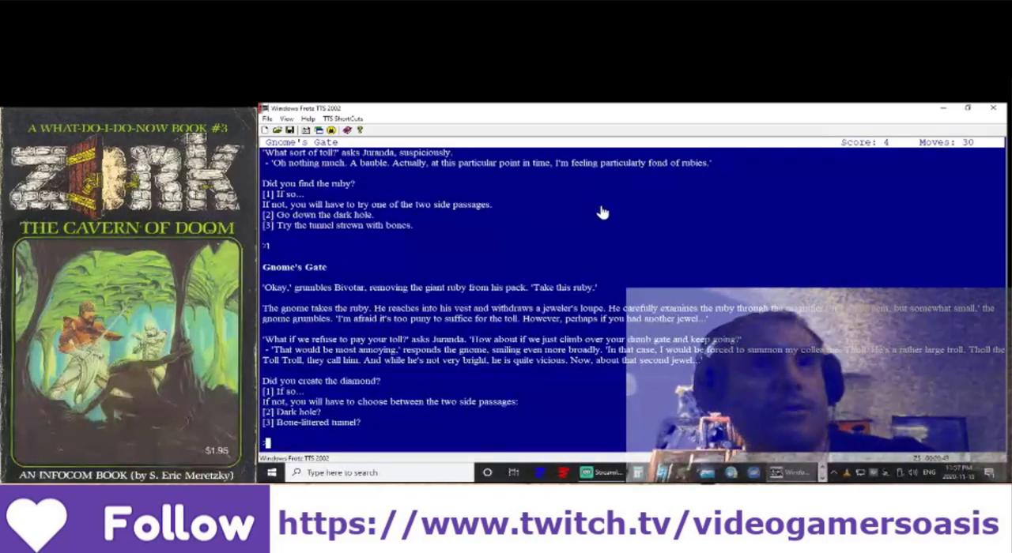
mouse_move(595, 221)
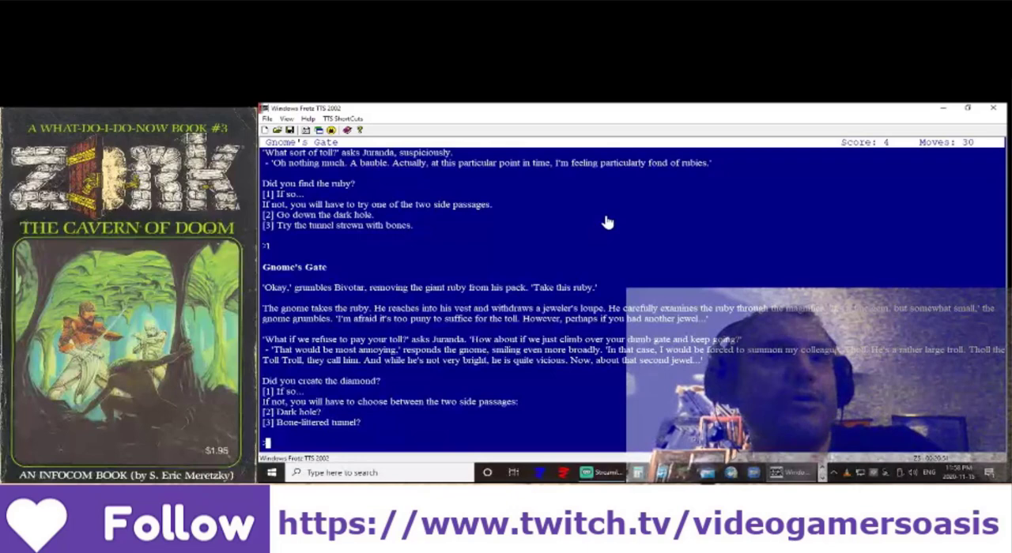
mouse_move(632, 226)
type("1")
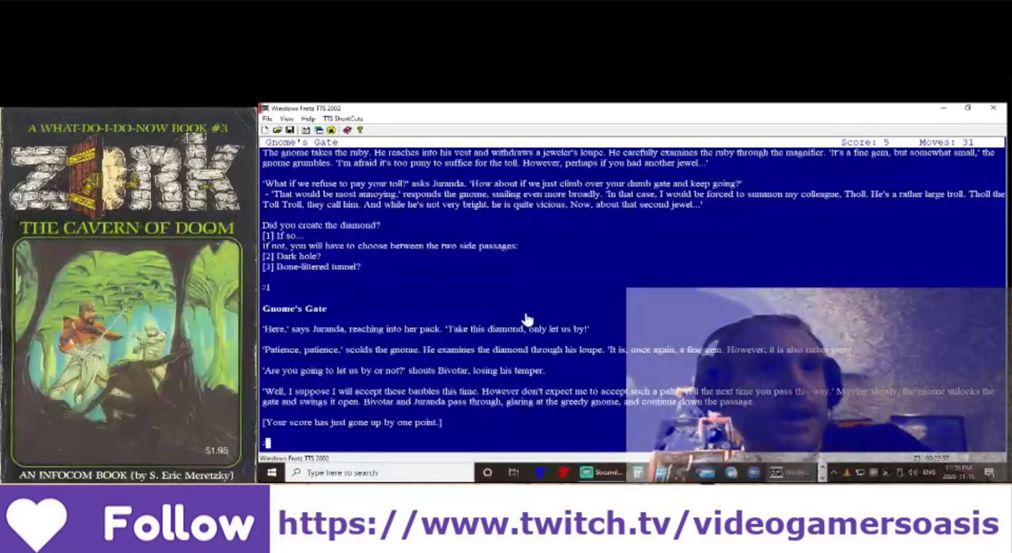
mouse_move(542, 412)
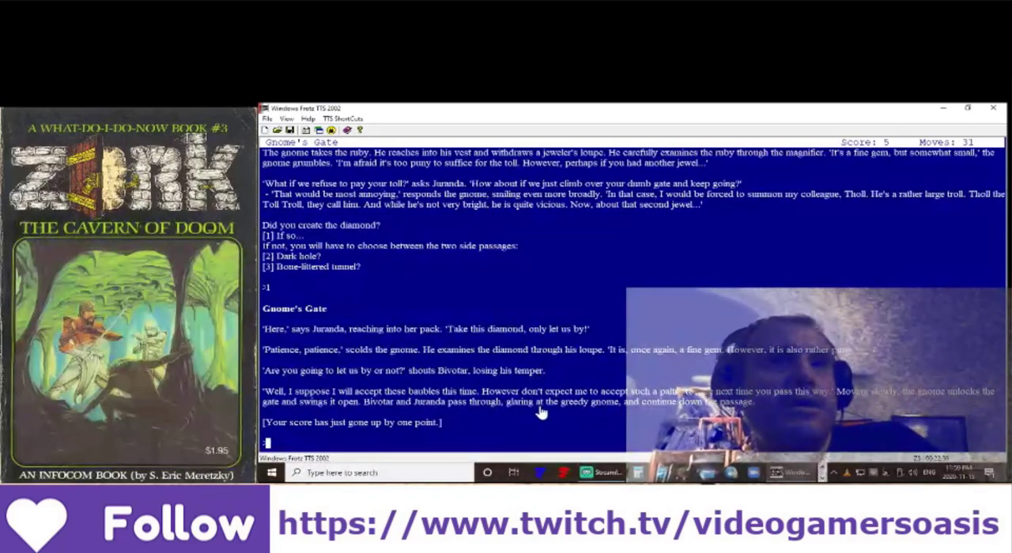
mouse_move(548, 432)
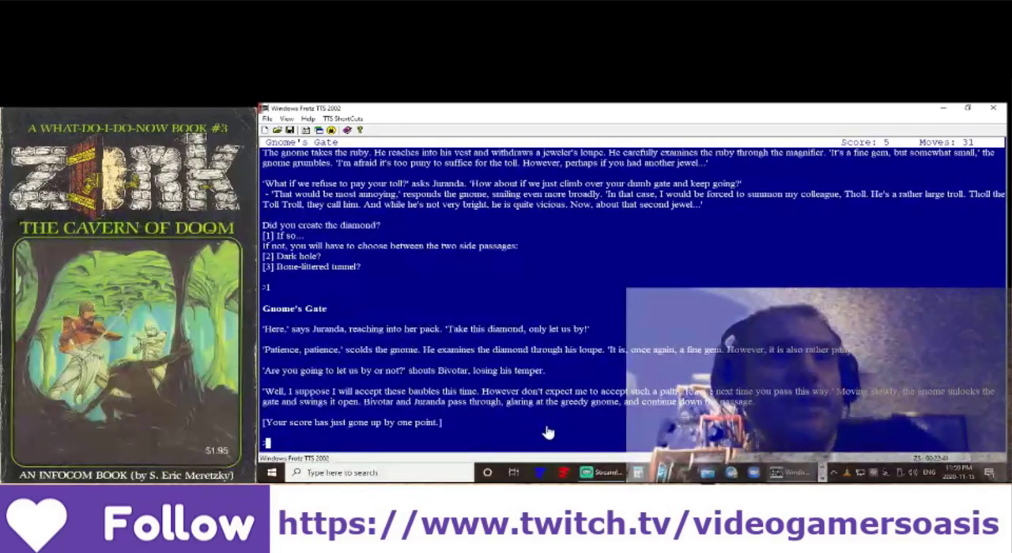